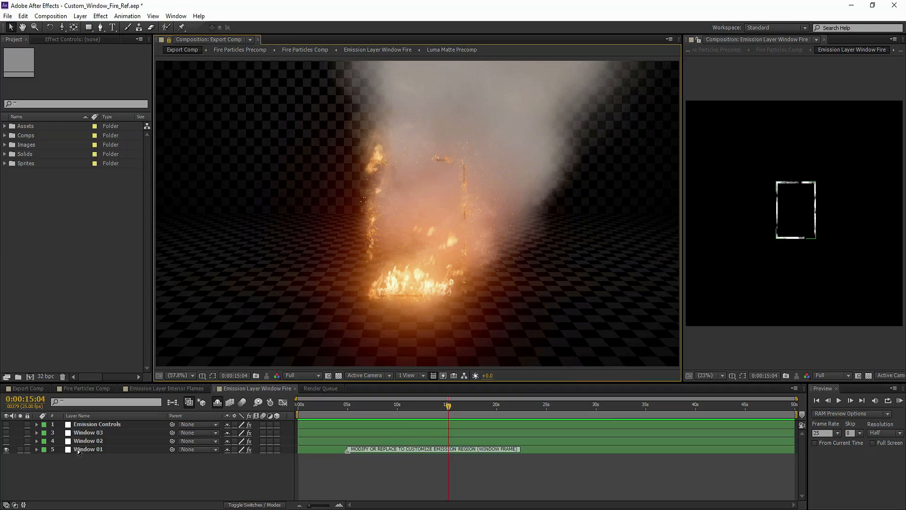
Step: Turn on the Window 02 and Window 03 layers and advance one frame to refresh the fire
click(852, 400)
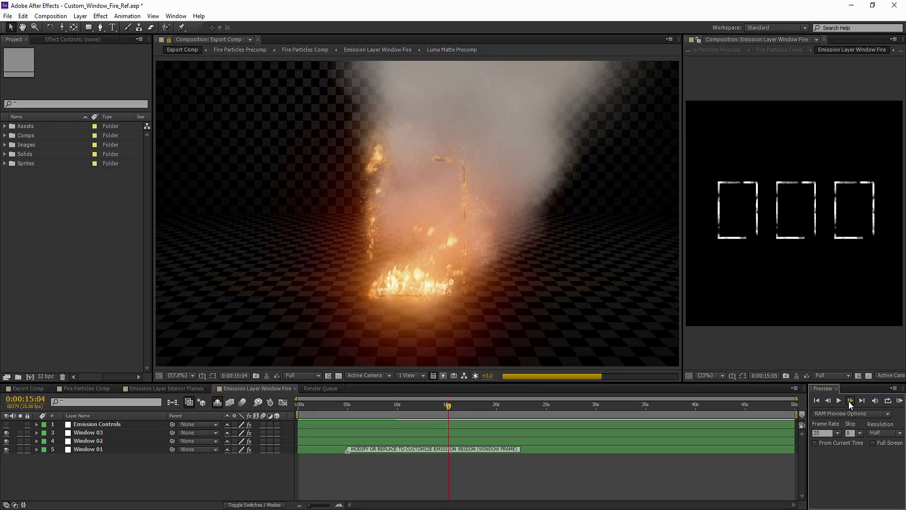
click(851, 401)
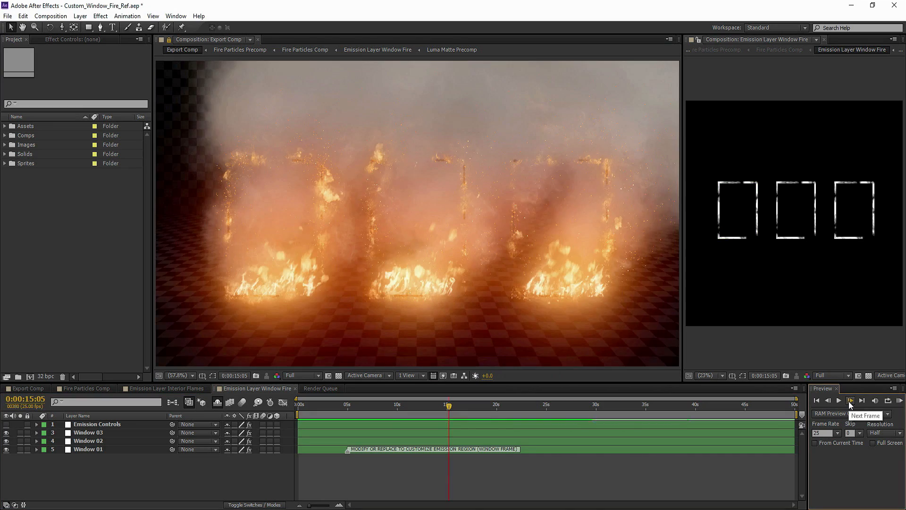